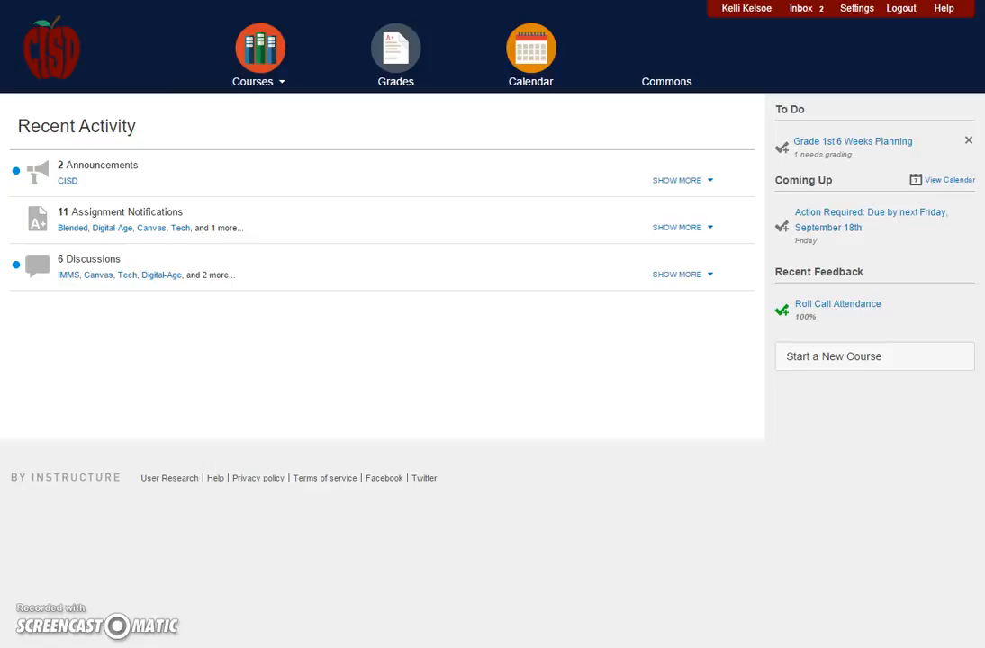
mouse_move(226, 592)
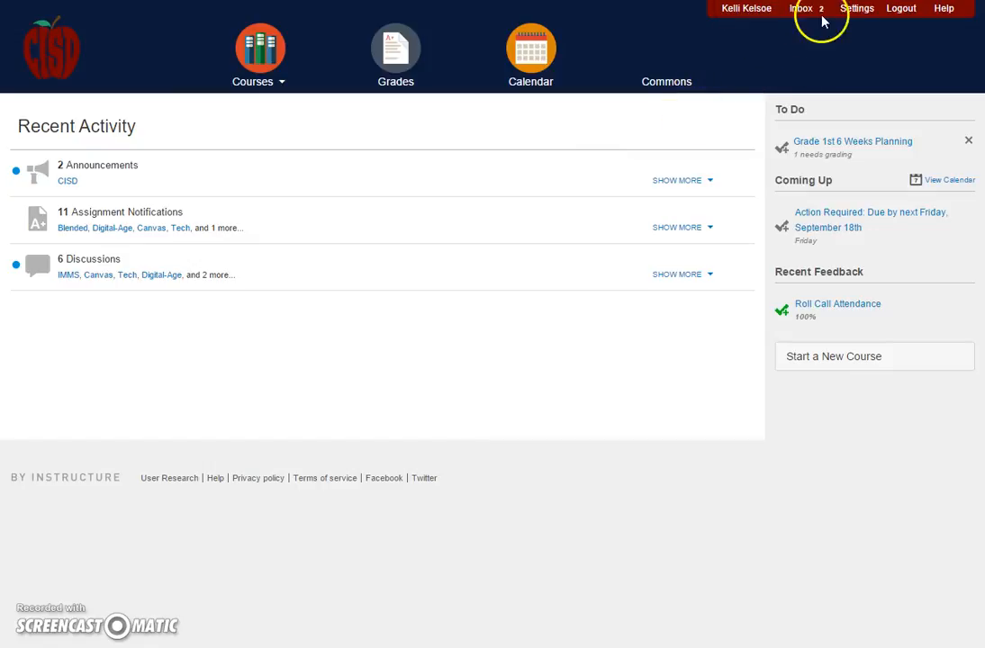
mouse_move(747, 9)
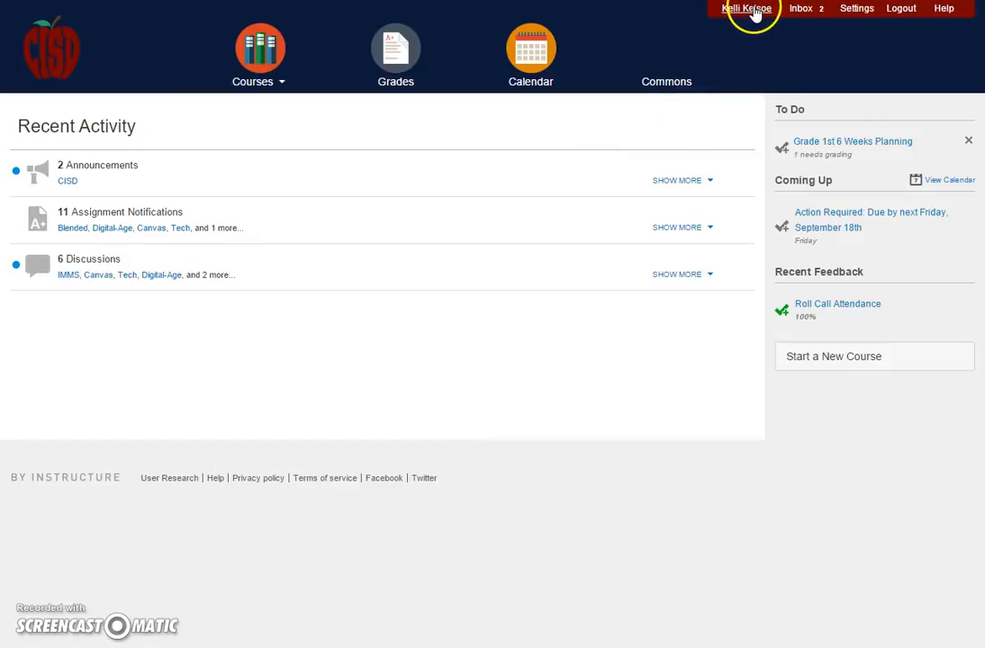
mouse_move(714, 23)
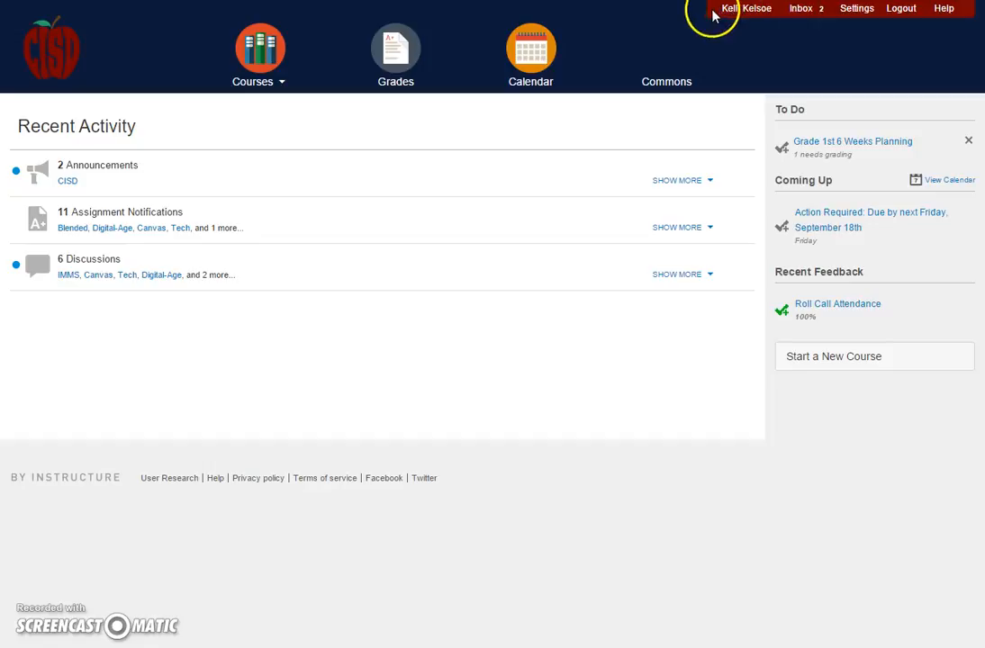
mouse_move(780, 18)
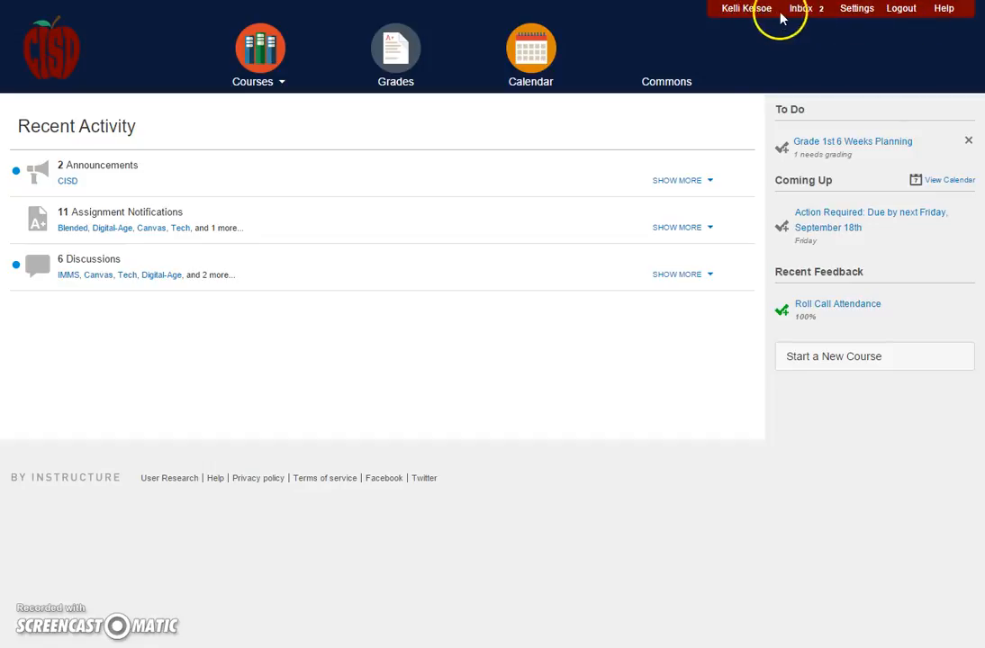
mouse_move(856, 8)
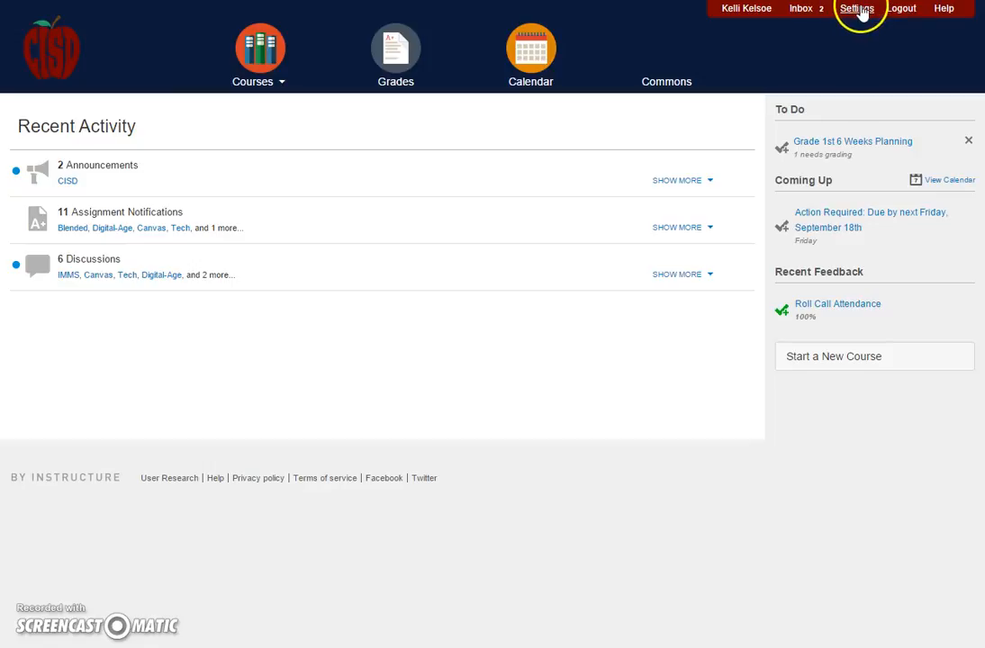
- Go to the Canvas account Settings page from the top-right navigation
left_click(856, 8)
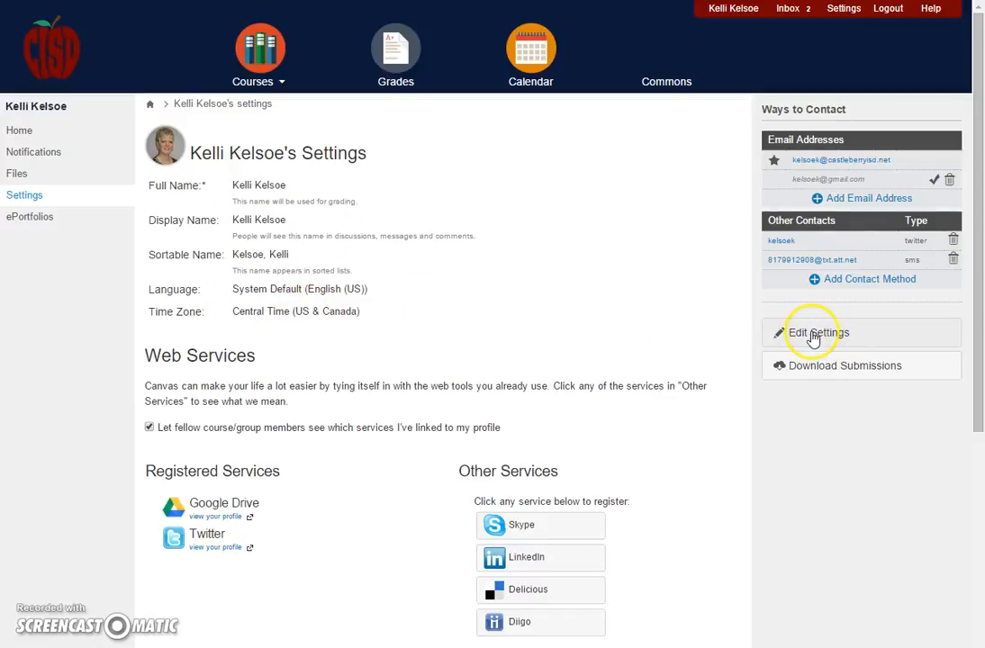
left_click(813, 332)
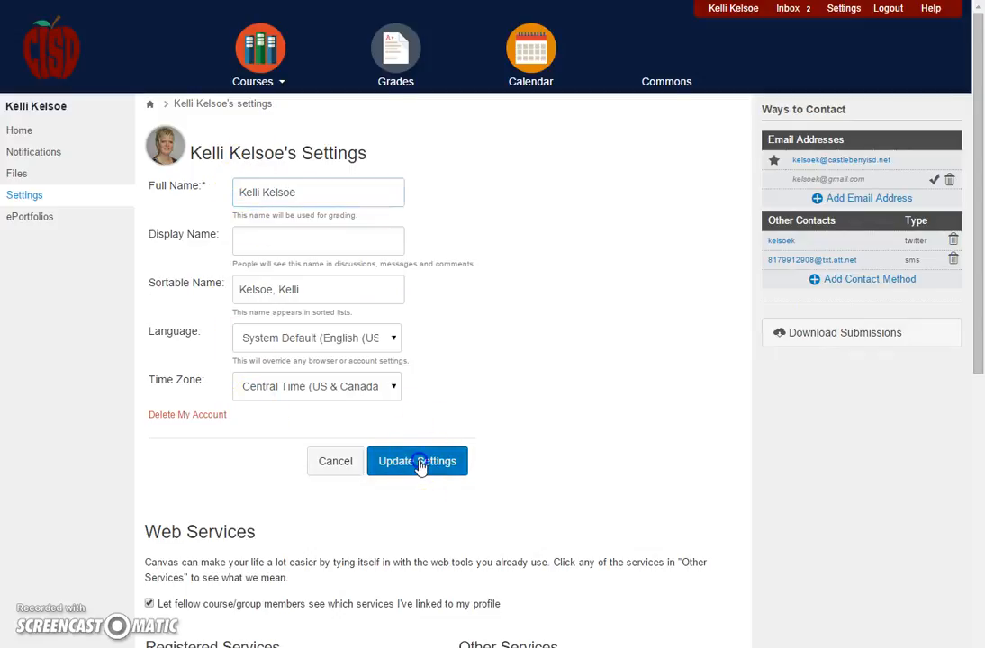
left_click(417, 461)
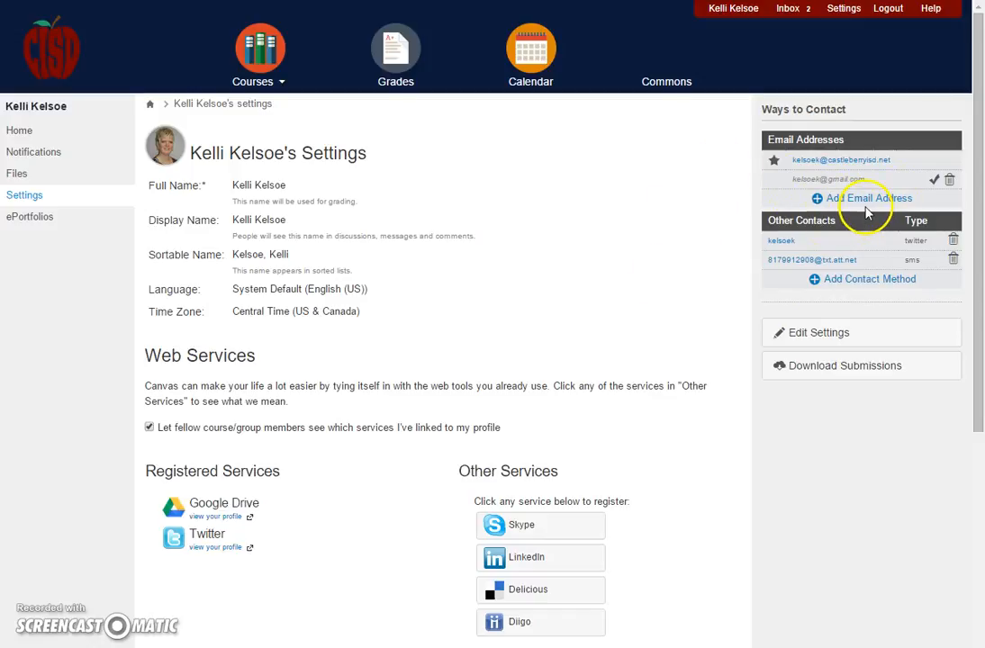
mouse_move(867, 198)
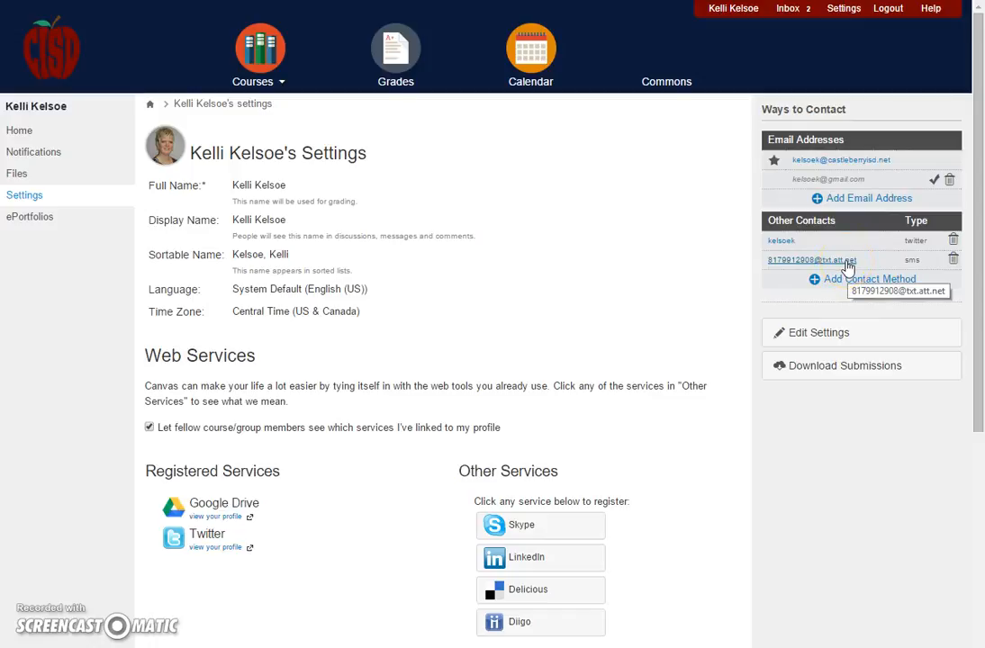
mouse_move(723, 303)
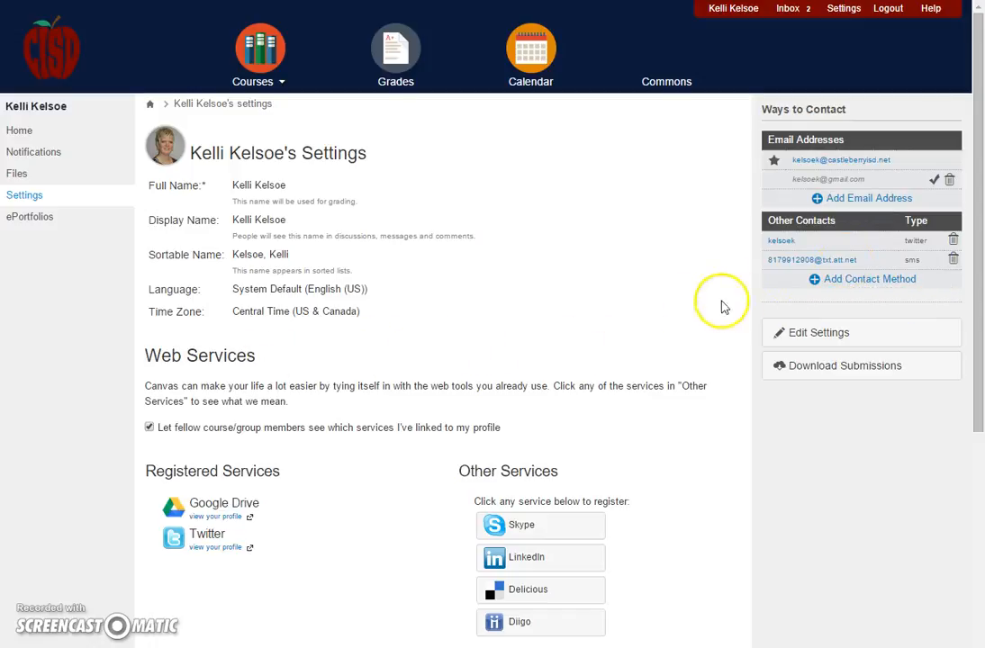
mouse_move(327, 401)
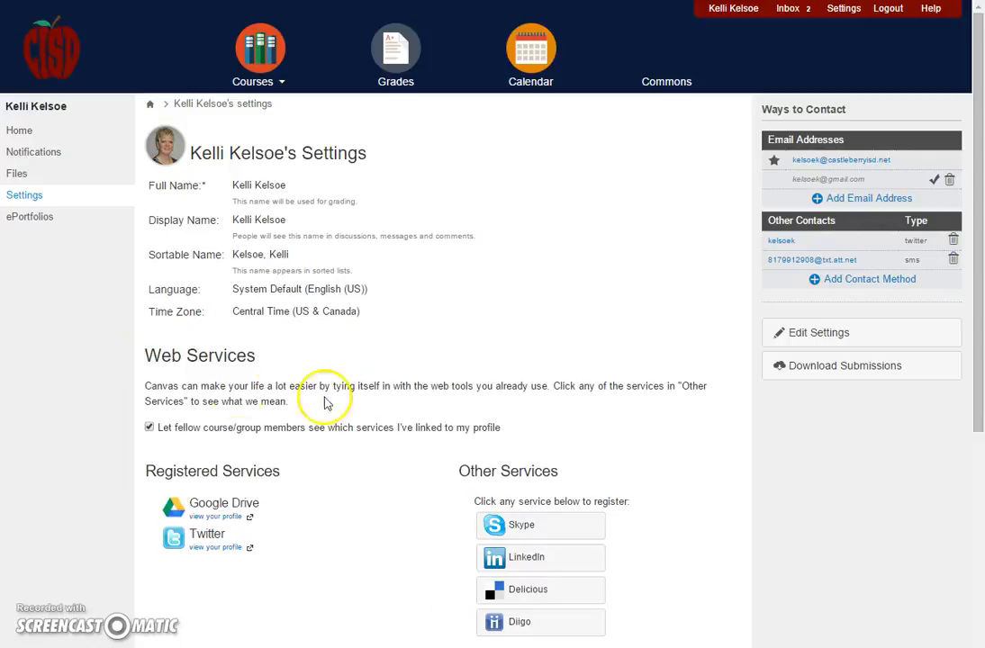
mouse_move(484, 542)
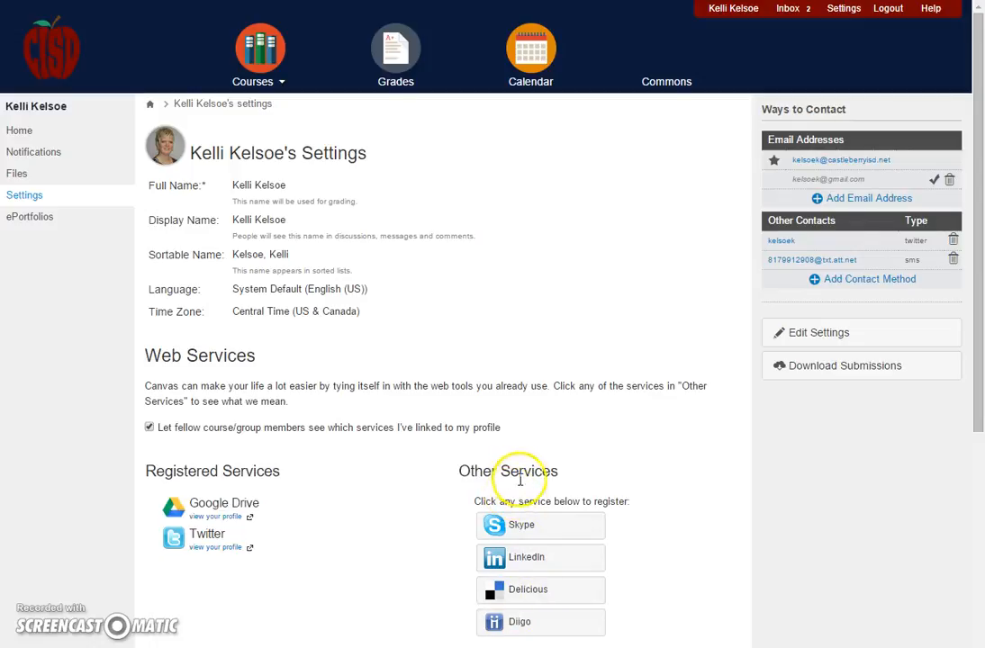
mouse_move(352, 478)
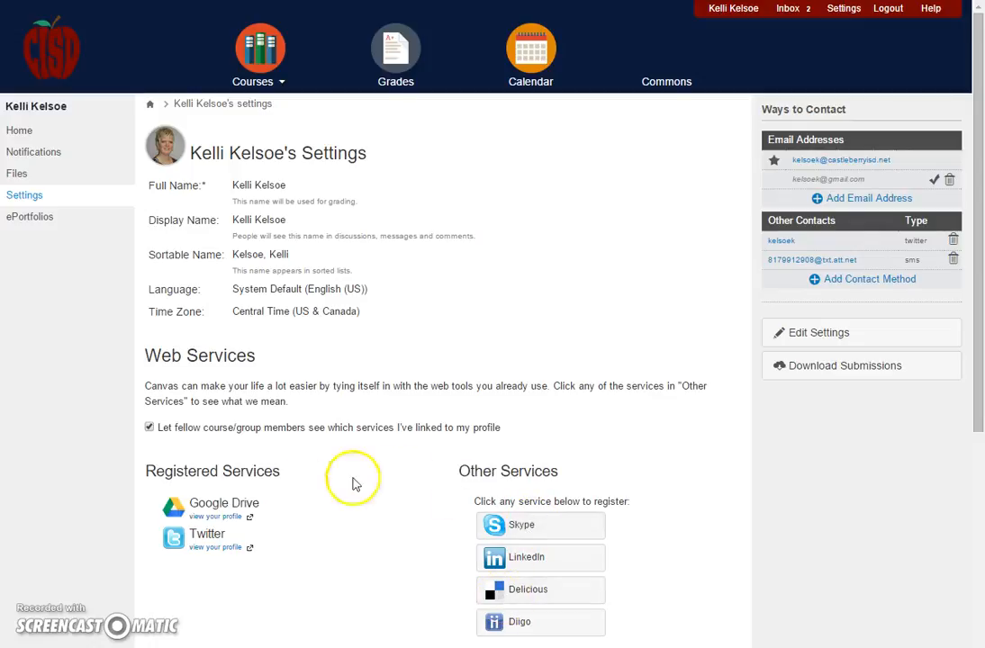
mouse_move(213, 480)
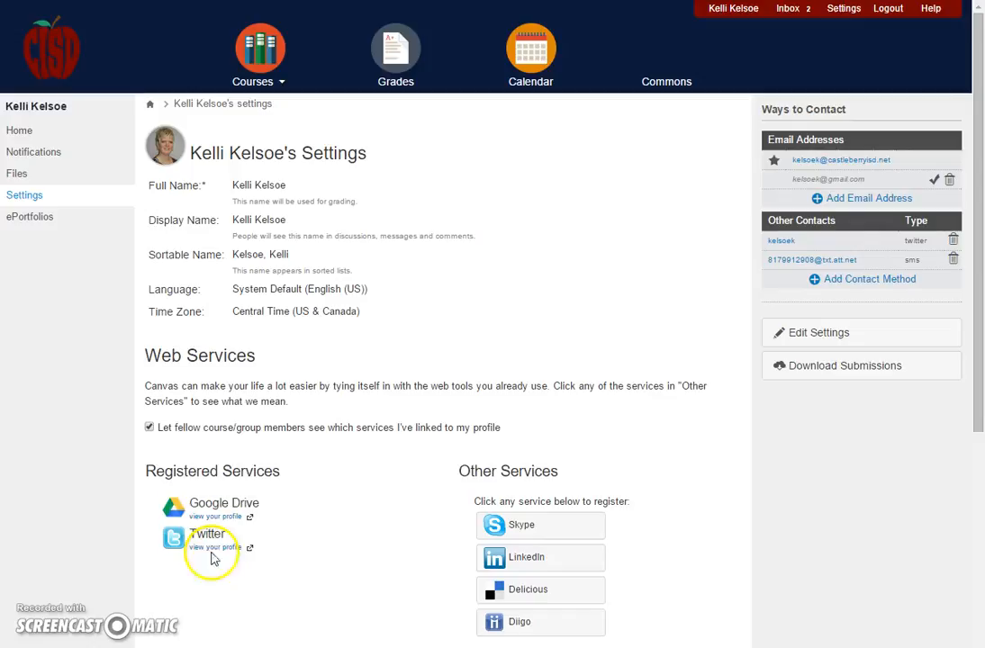
mouse_move(214, 580)
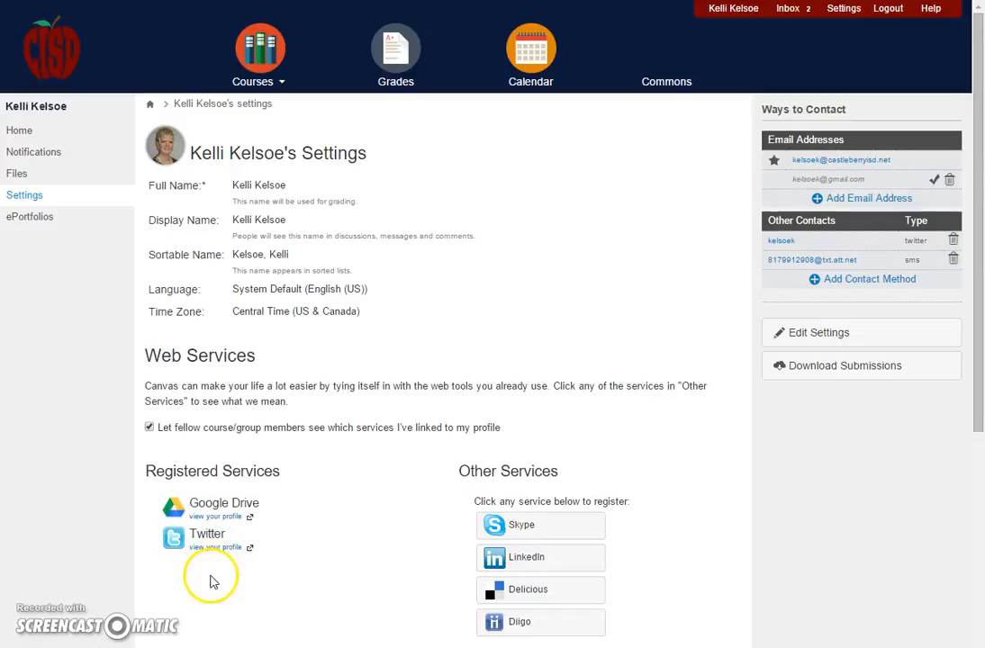
mouse_move(340, 111)
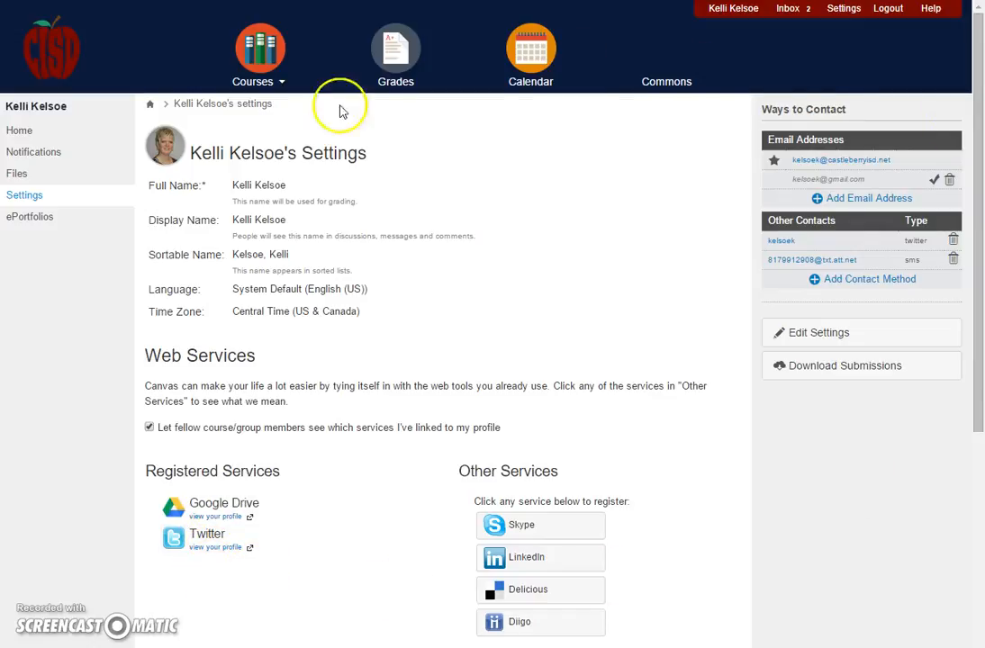
mouse_move(293, 303)
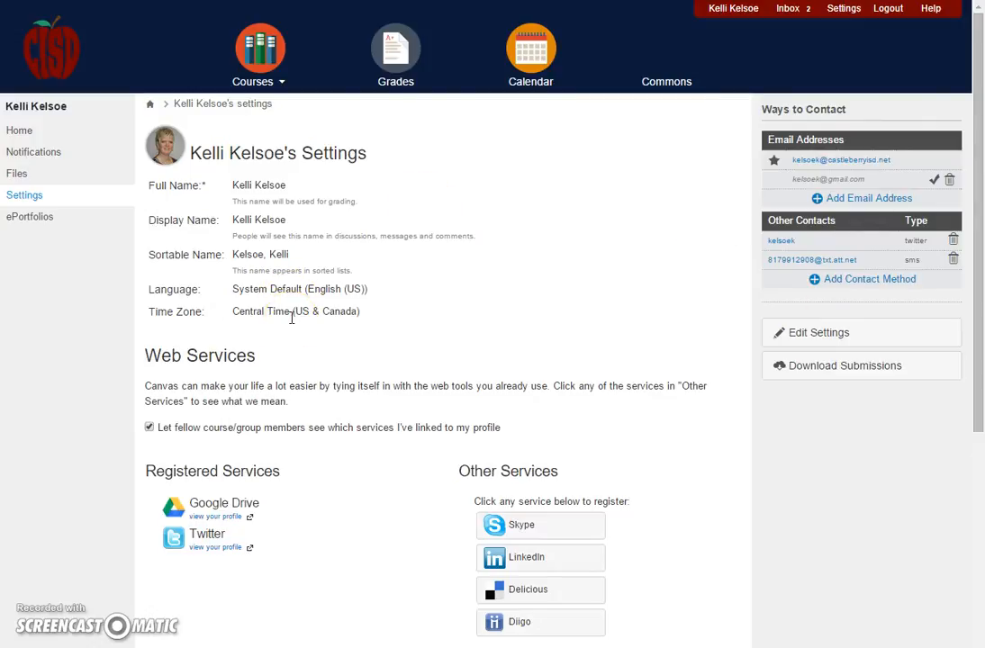
mouse_move(434, 305)
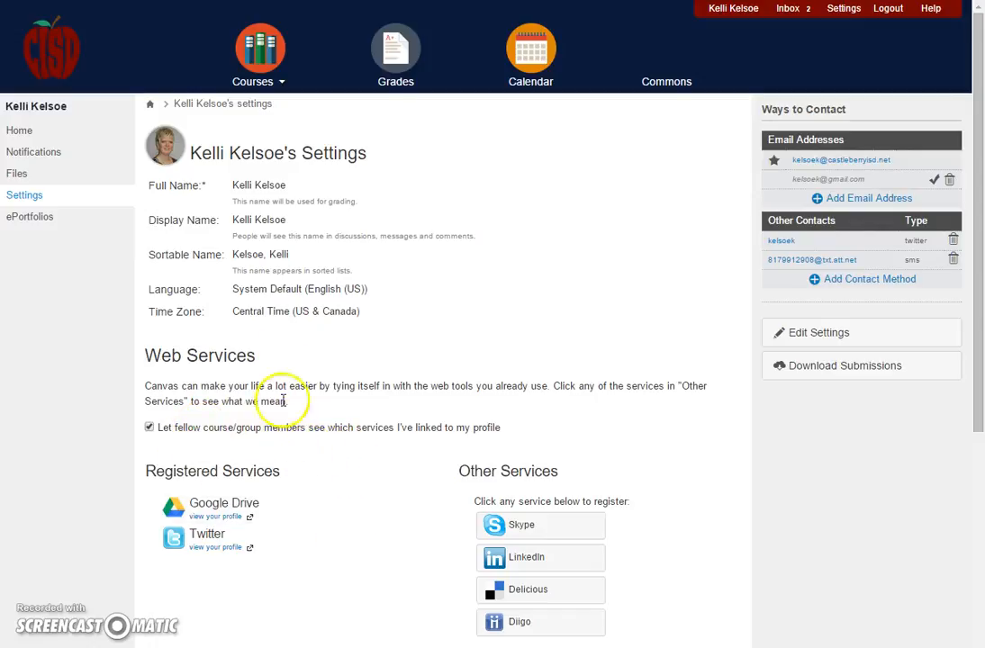
mouse_move(33, 151)
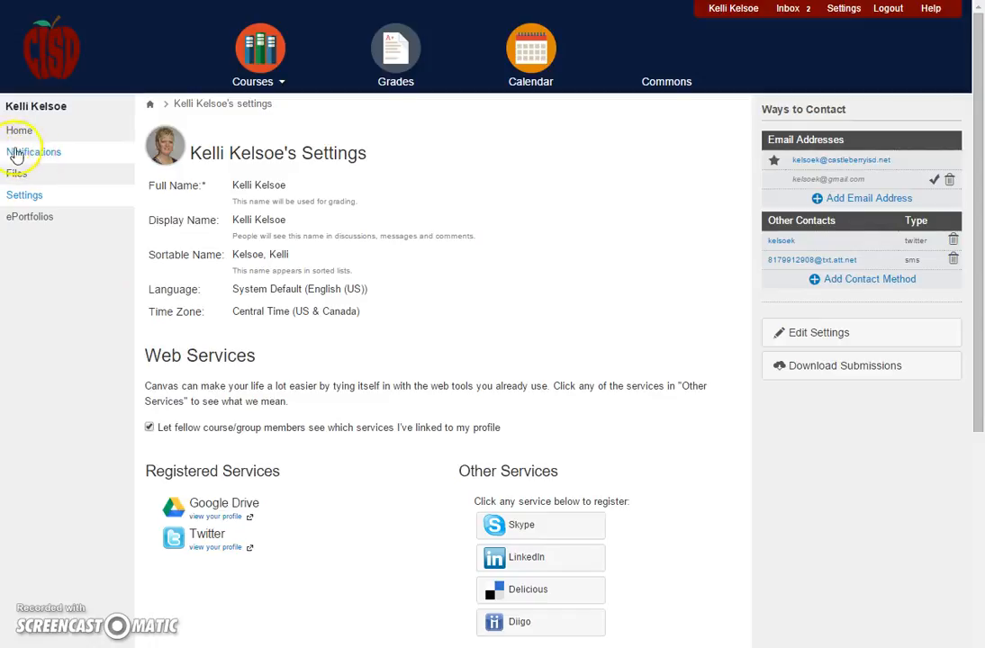
mouse_move(34, 152)
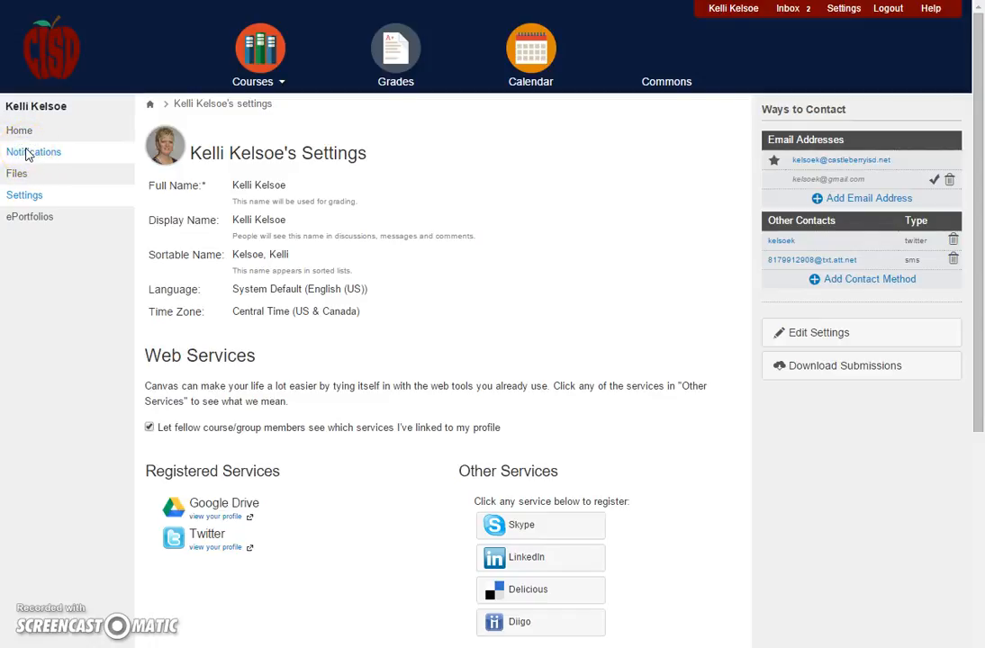
- On the Notifications page, set Due Date alerts to ASAP for the school email
left_click(33, 151)
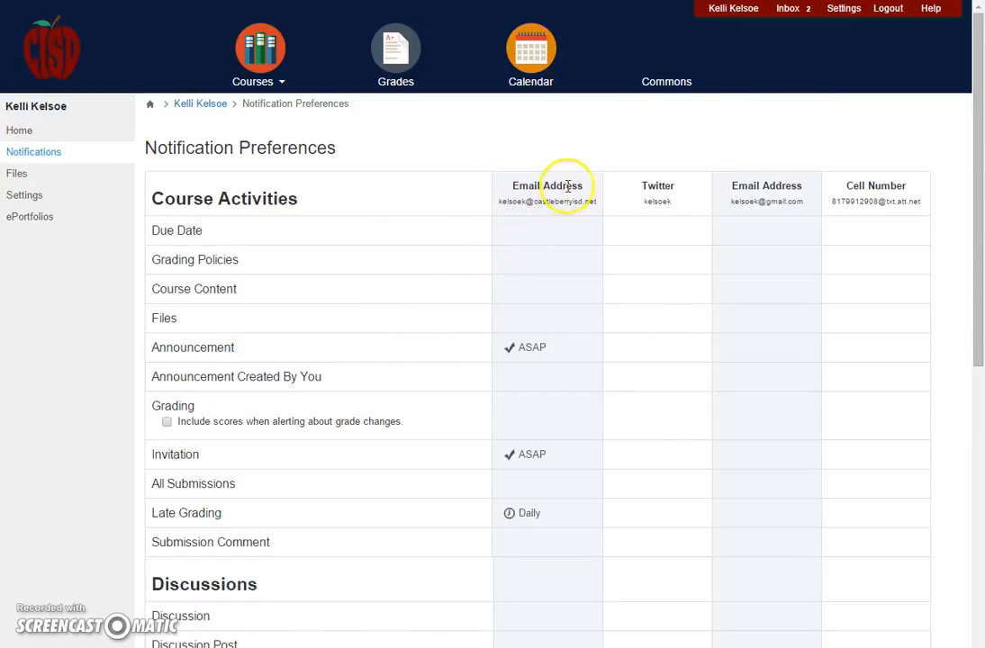
mouse_move(910, 196)
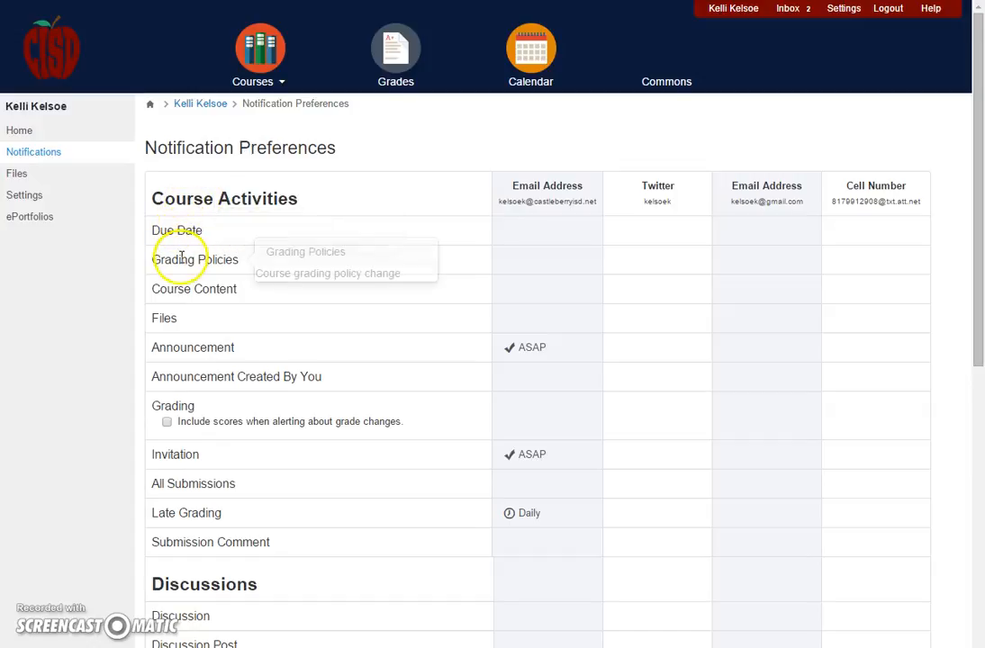
mouse_move(177, 231)
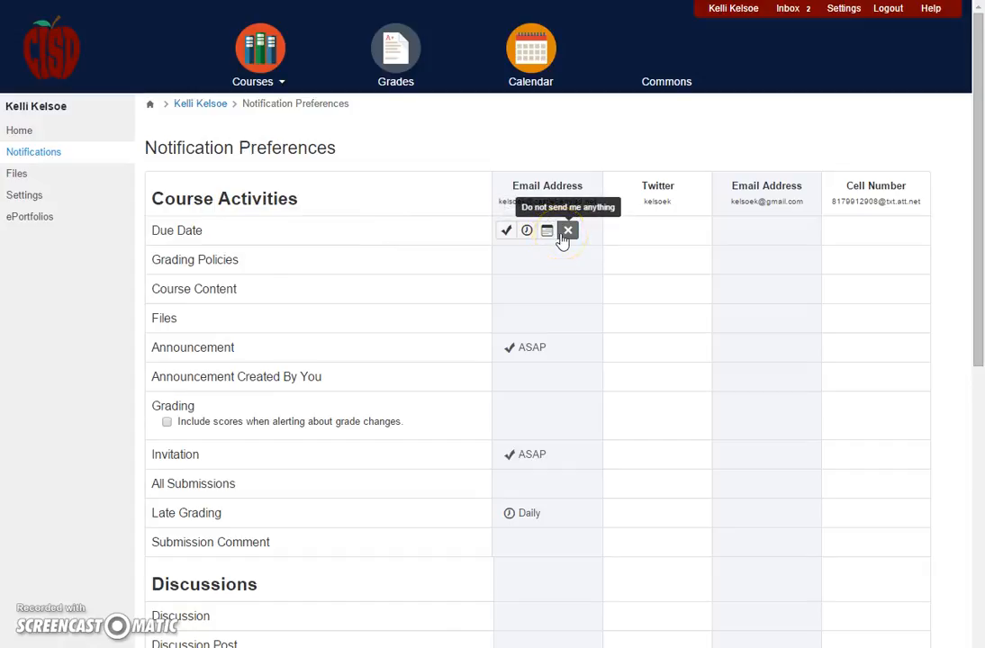
mouse_move(506, 230)
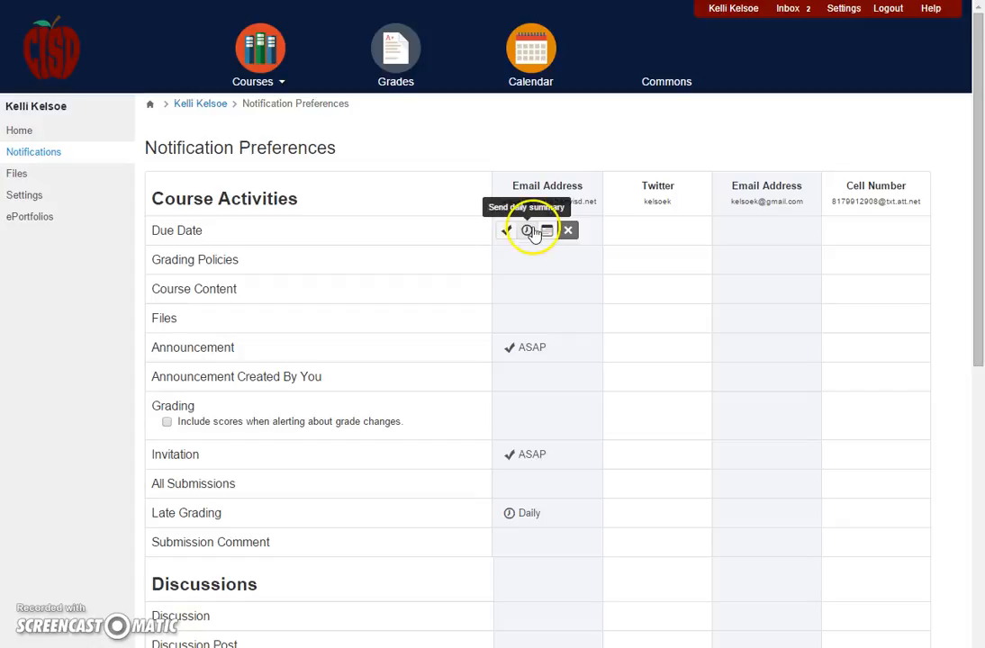
left_click(527, 230)
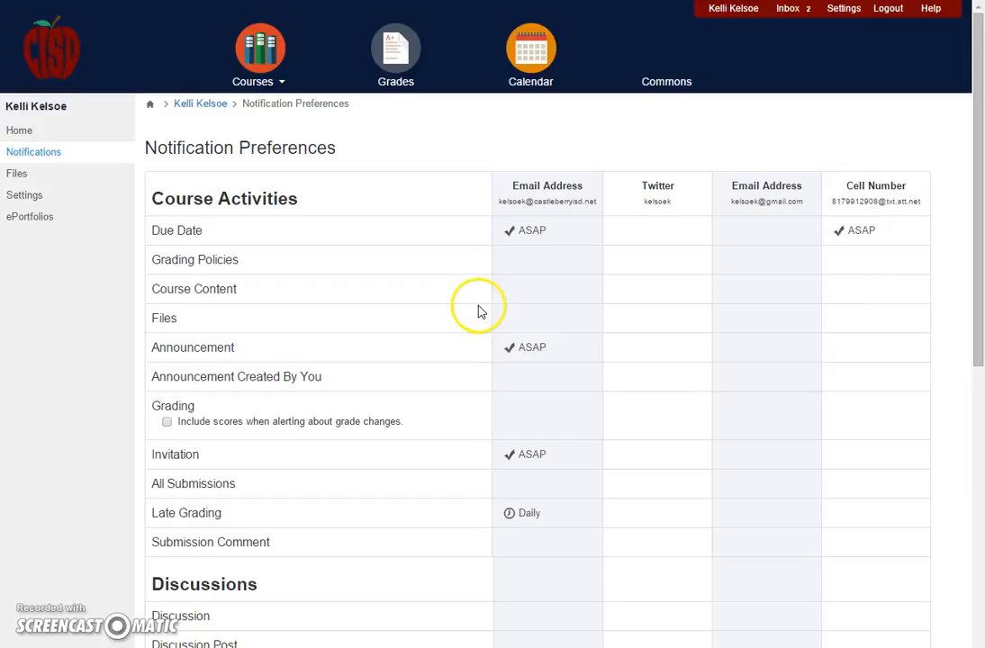
mouse_move(222, 235)
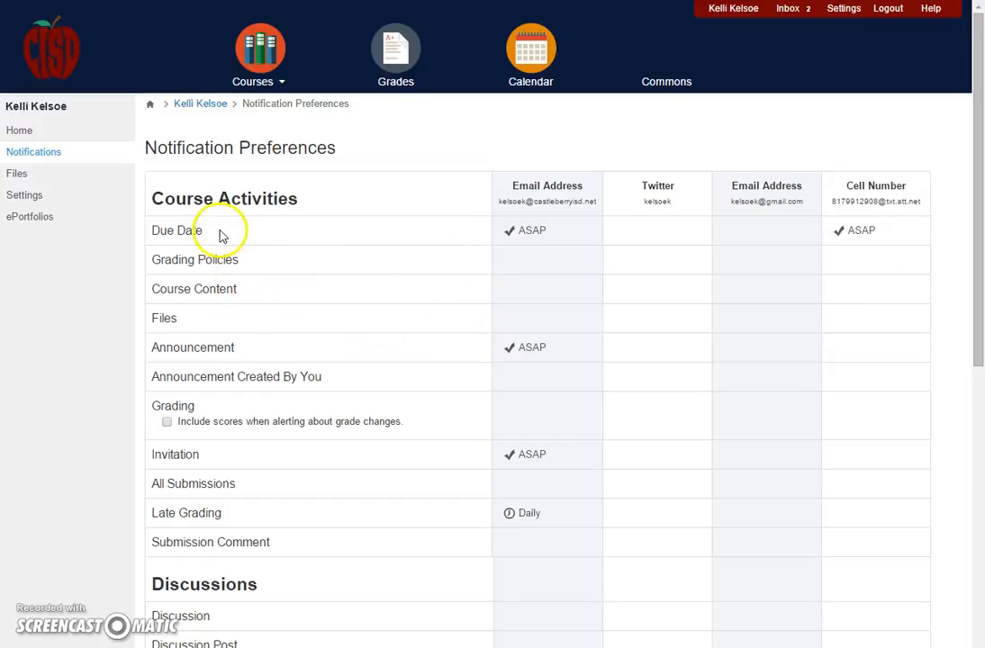
scroll("down", 3)
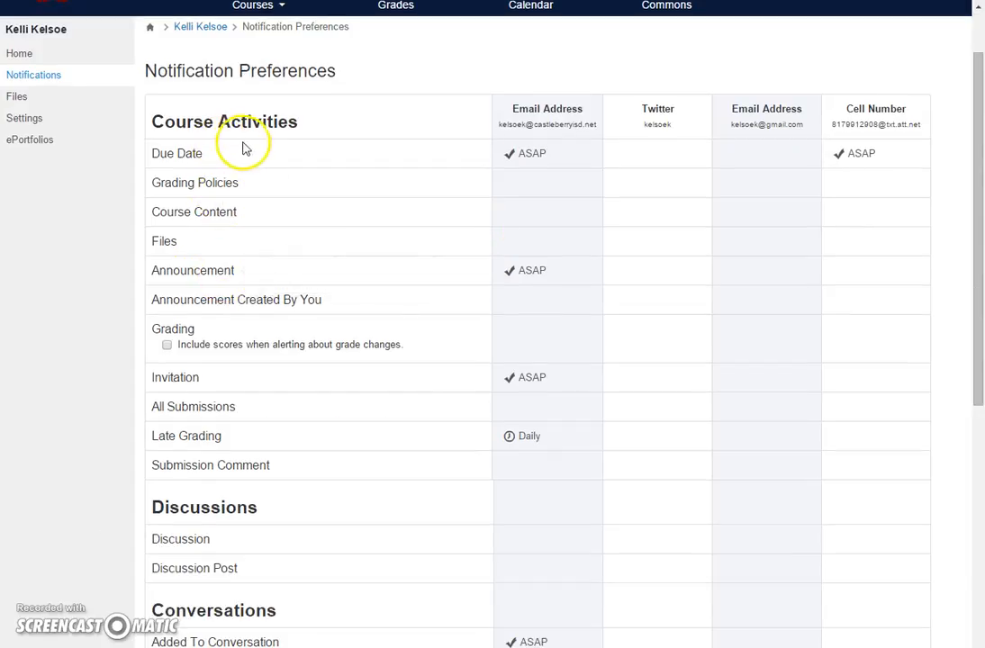
mouse_move(839, 211)
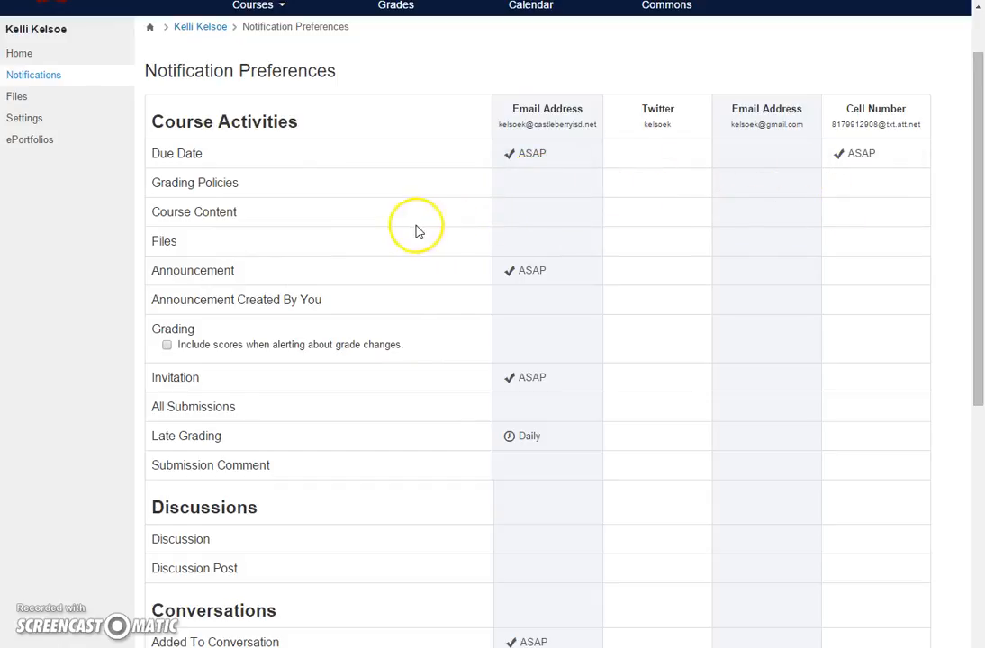
mouse_move(249, 162)
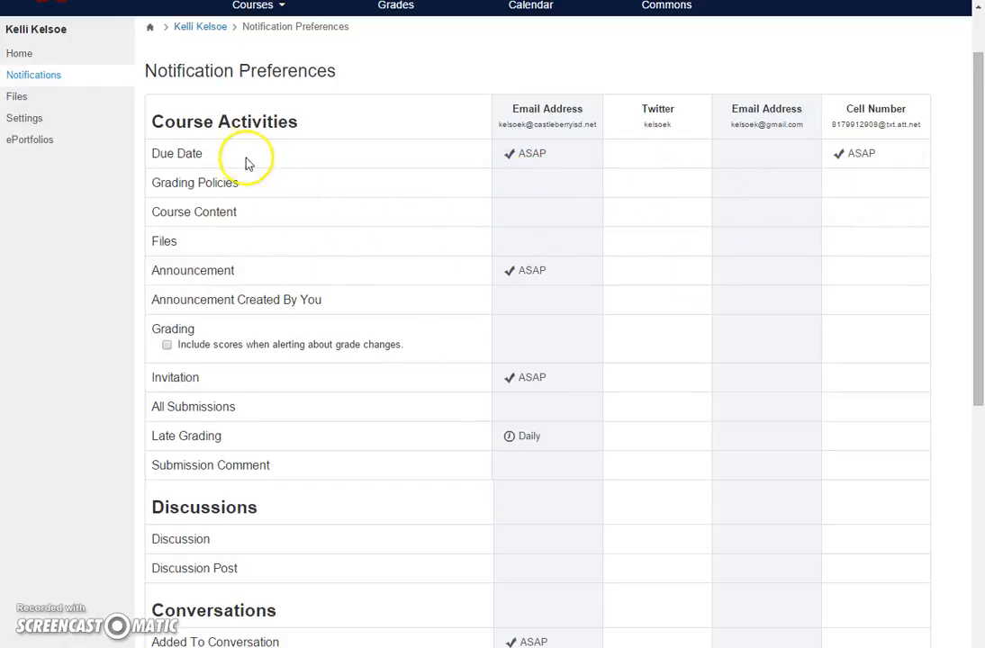
scroll("down", 3)
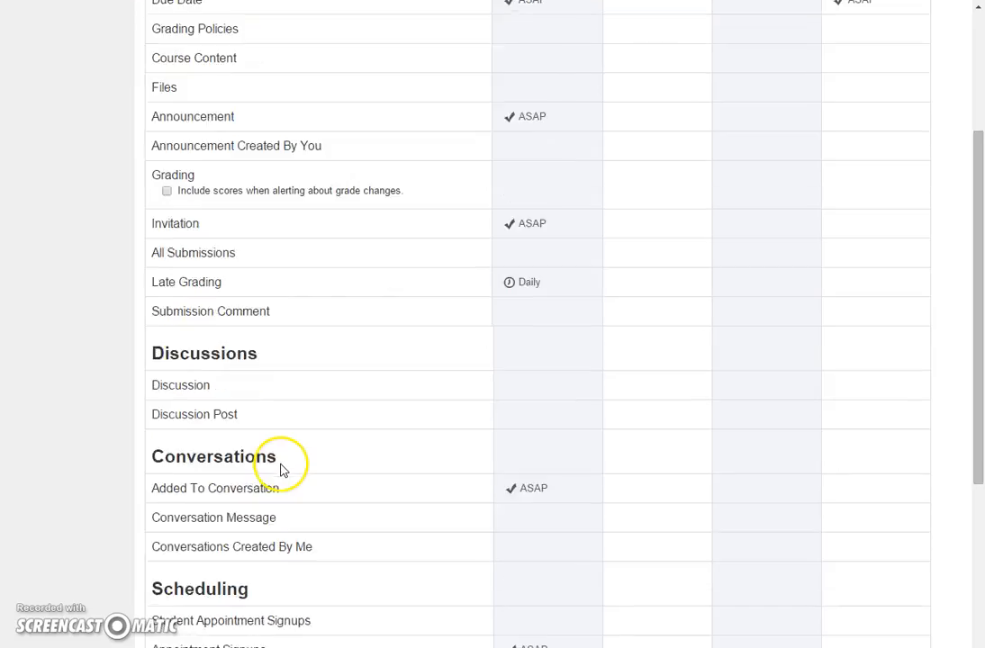
scroll("down", 3)
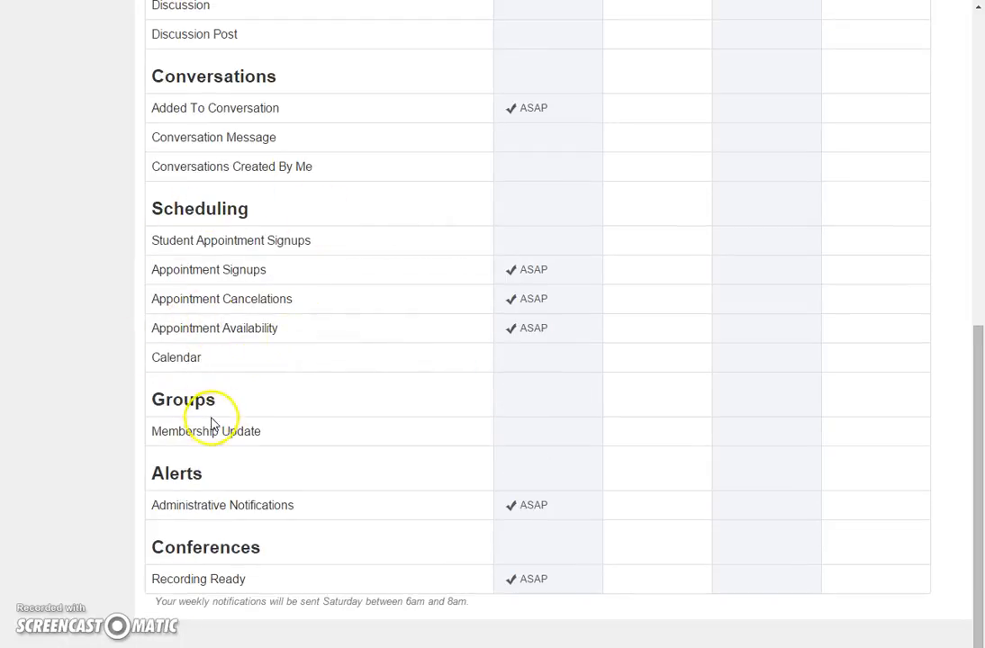
mouse_move(206, 431)
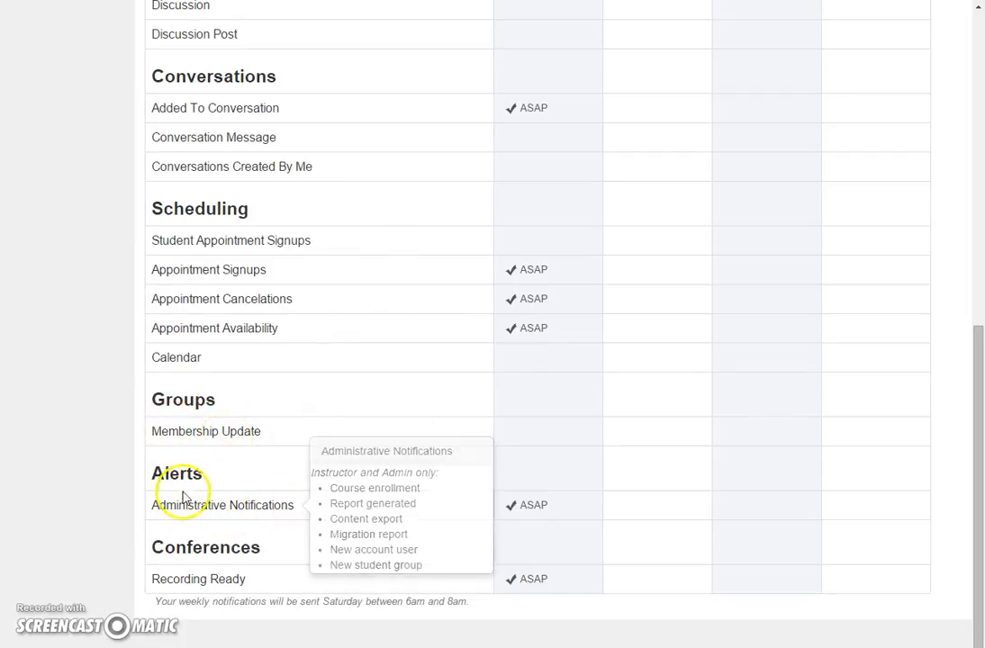
mouse_move(171, 577)
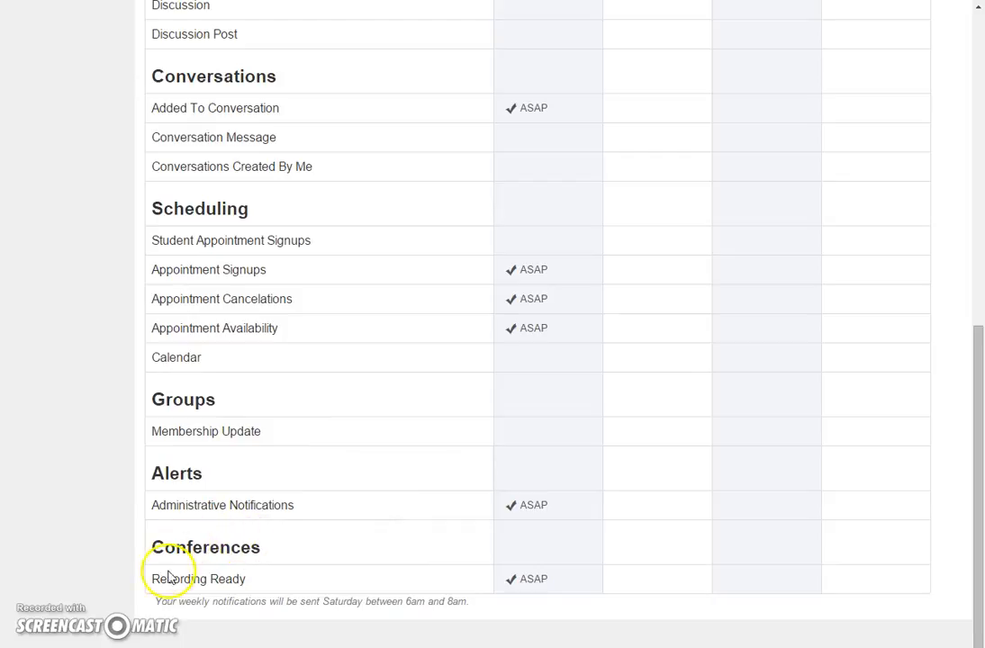
mouse_move(177, 593)
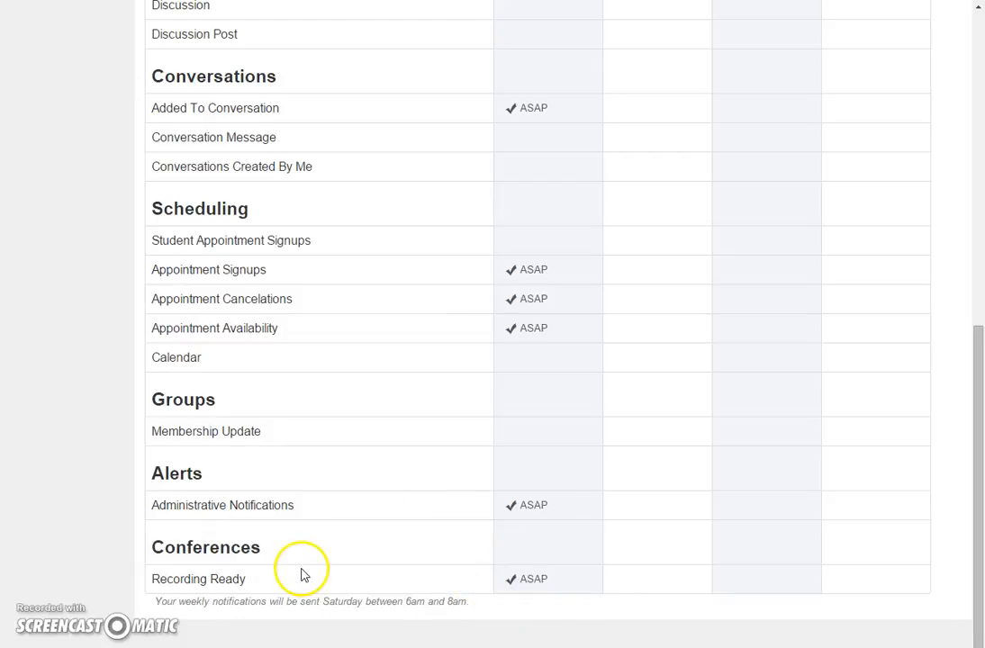
scroll("up", 3)
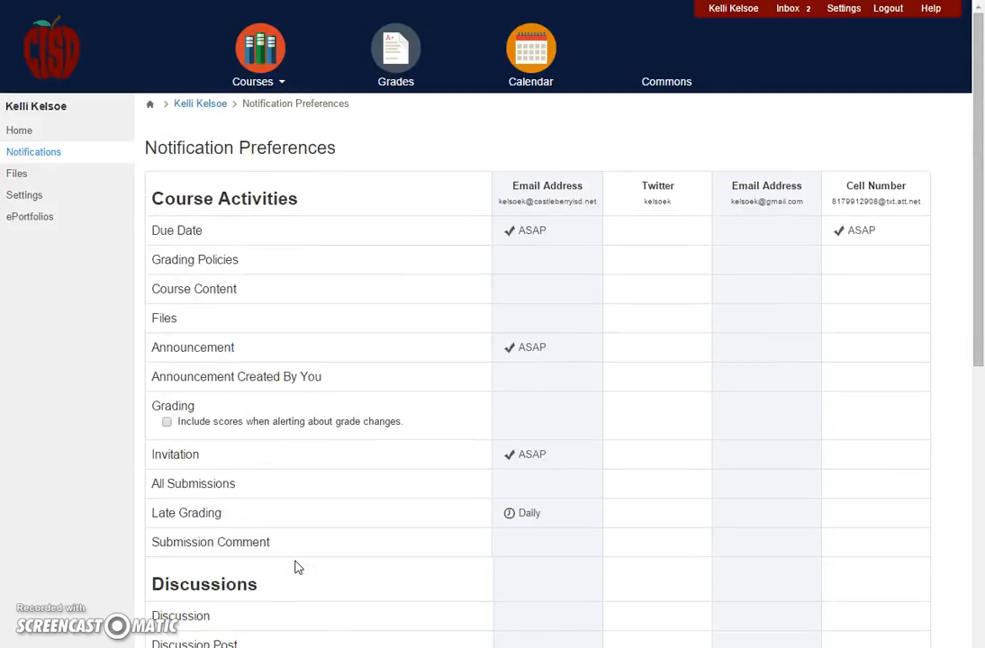